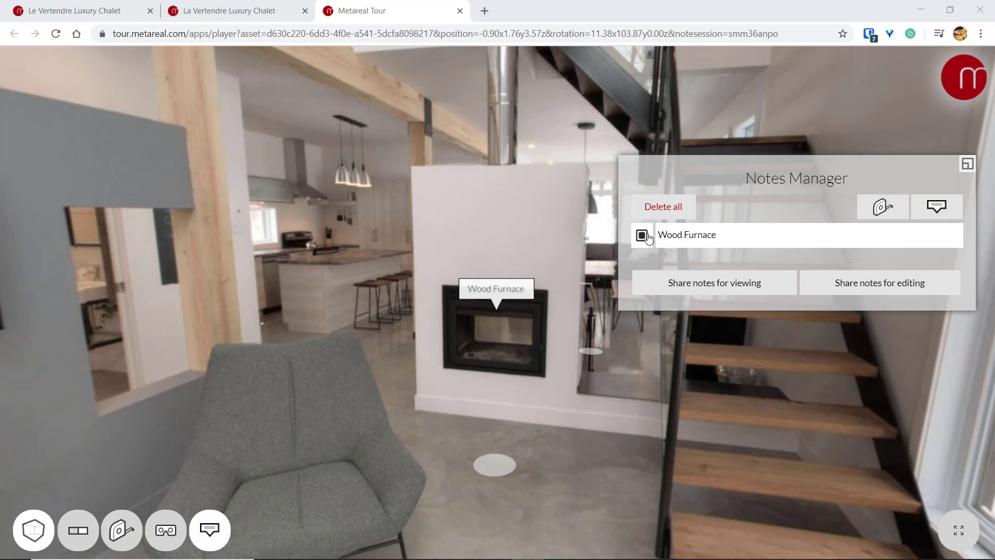
- Uncheck the Wood Furnace note before adding the Chair note on the armchair
{"action": "left_click", "coordinate": [936, 207]}
{"action": "type", "text": "Chair"}
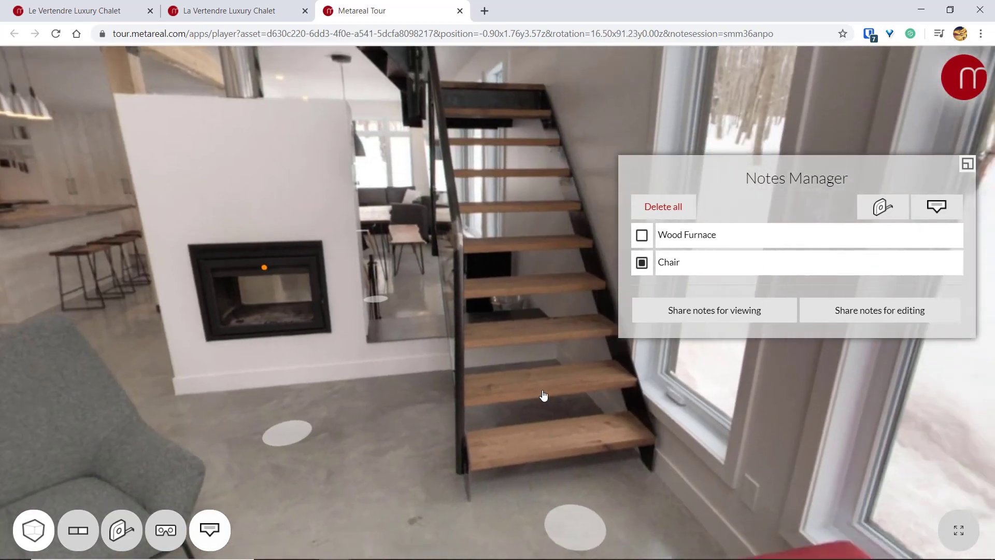
- Measure the red couch's long edge (1.02 m) and short end (0.37 m)
{"action": "left_click_drag", "start_coordinate": [542, 394], "coordinate": [319, 269]}
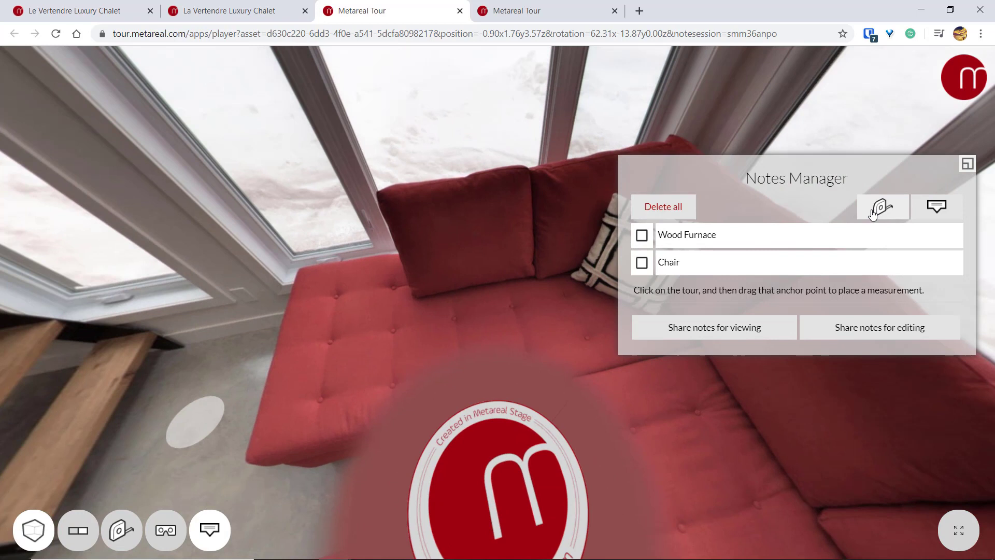
{"action": "left_click_drag", "start_coordinate": [247, 456], "coordinate": [297, 272]}
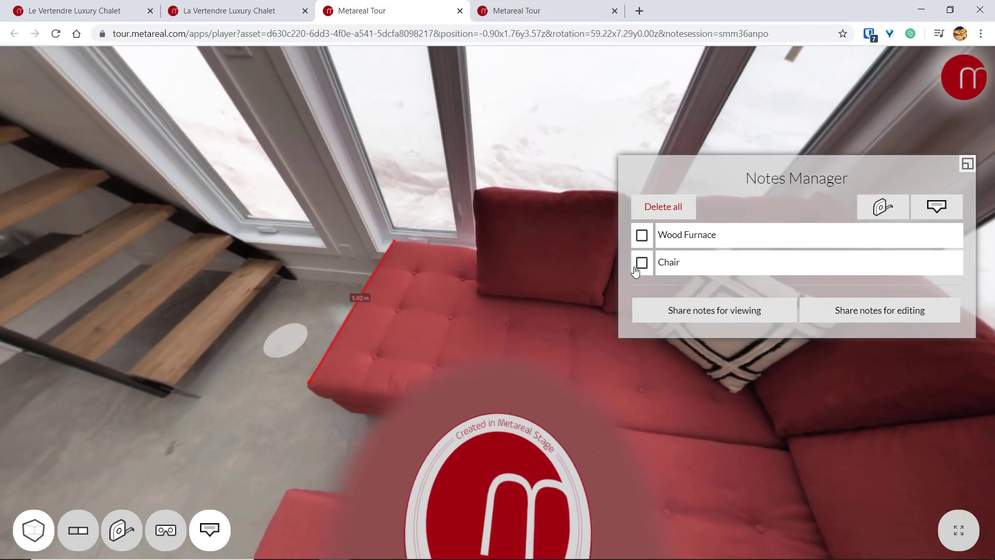
{"action": "left_click", "coordinate": [882, 207]}
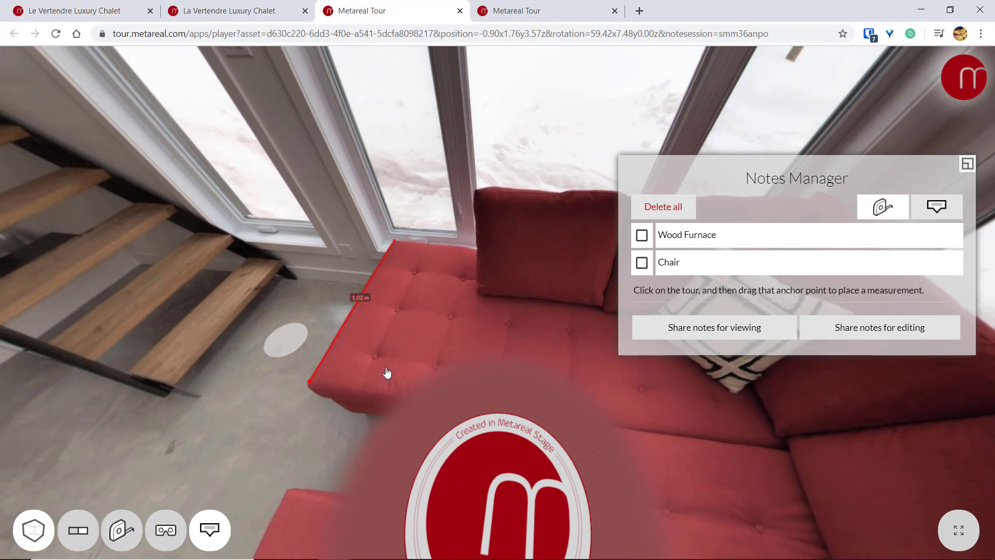
{"action": "left_click_drag", "start_coordinate": [386, 372], "coordinate": [355, 419]}
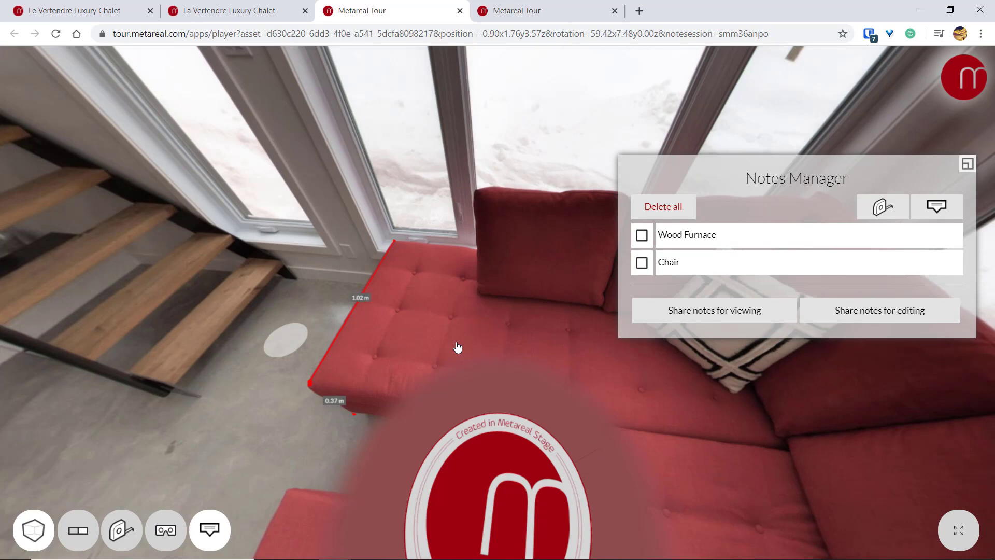
{"action": "left_click_drag", "start_coordinate": [457, 348], "coordinate": [557, 433]}
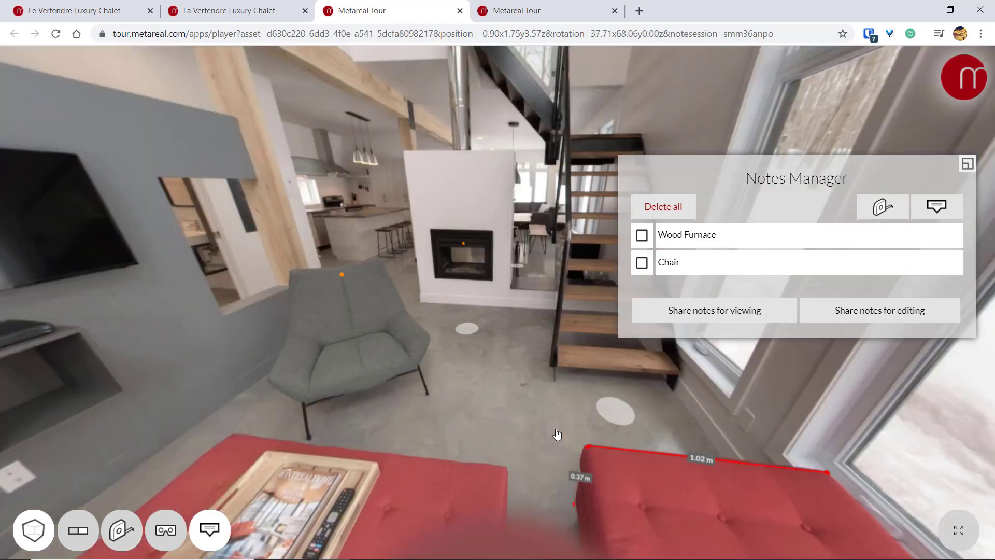
{"action": "left_click_drag", "start_coordinate": [558, 434], "coordinate": [567, 439]}
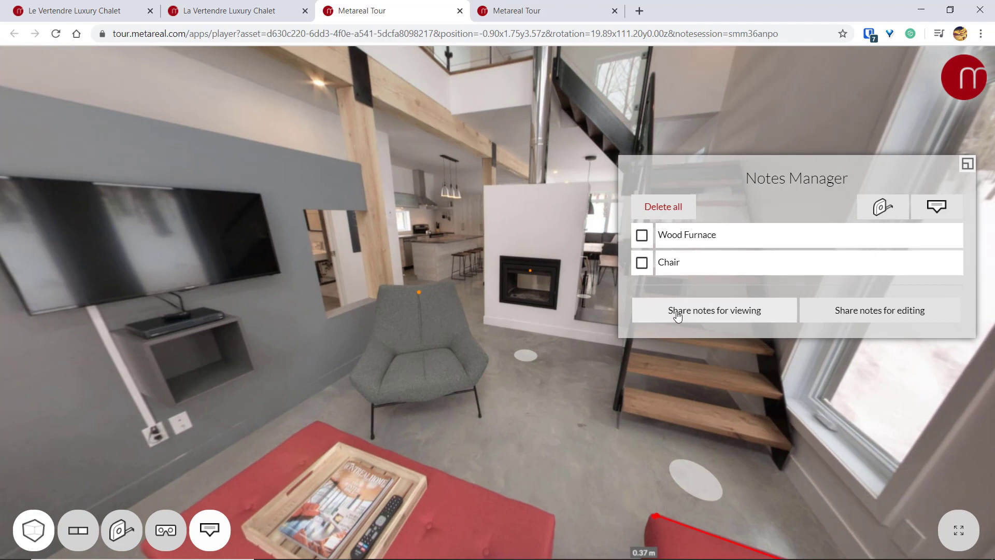
- Copy the view-only notes link and show the Chair note in the shared read-only tour
{"action": "left_click", "coordinate": [713, 309]}
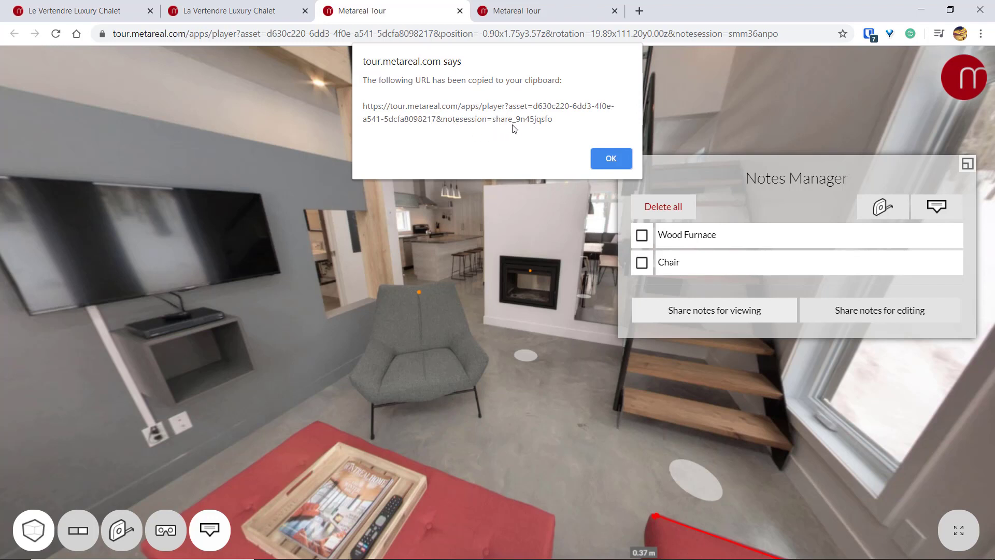
{"action": "left_click", "coordinate": [610, 157]}
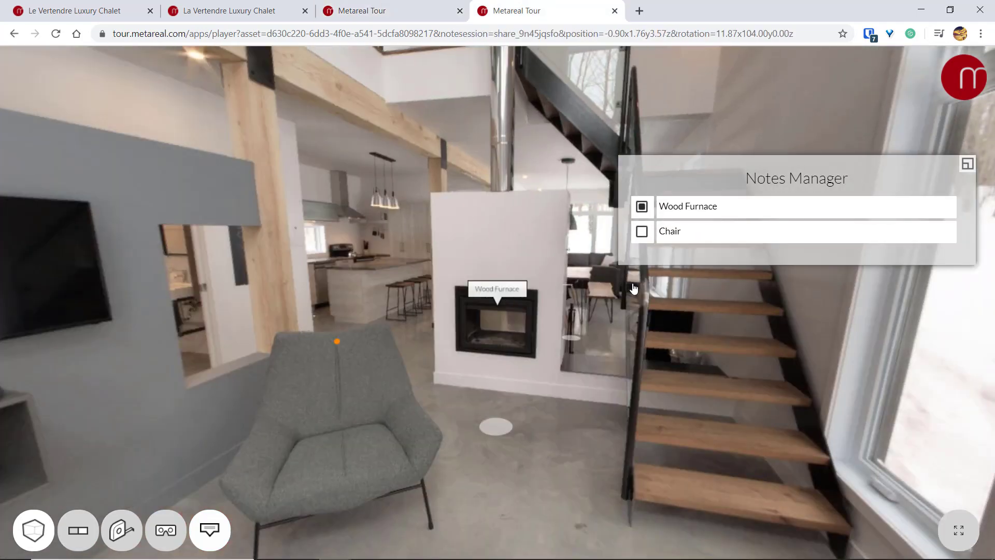
{"action": "mouse_move", "coordinate": [974, 237]}
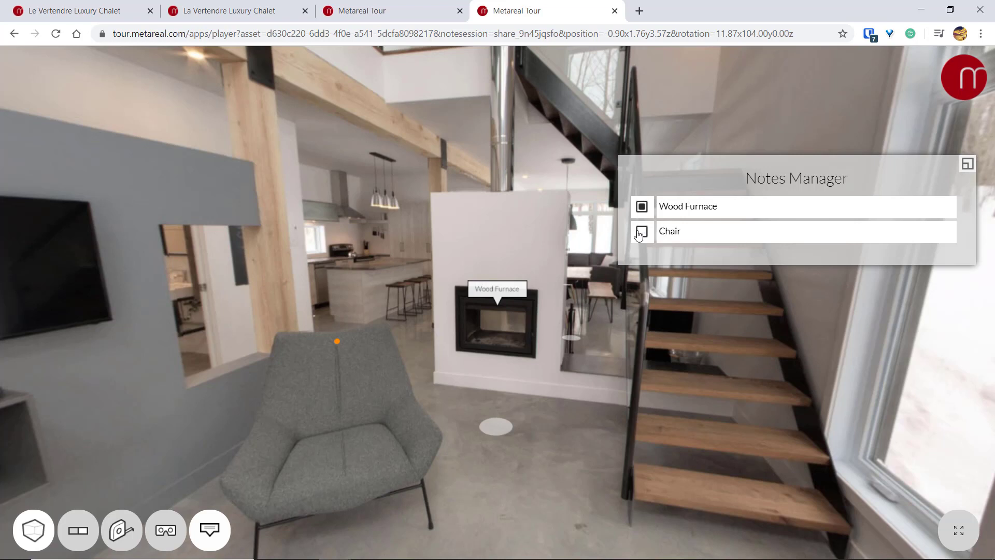
{"action": "left_click", "coordinate": [641, 231]}
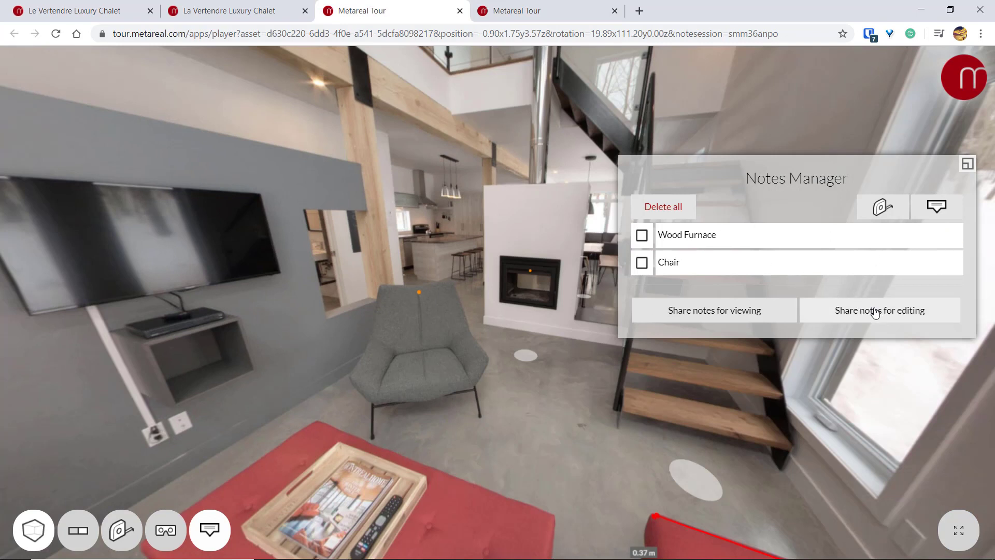
- Copy the editable notes link and acknowledge the anyone-can-edit warning
{"action": "left_click", "coordinate": [879, 310]}
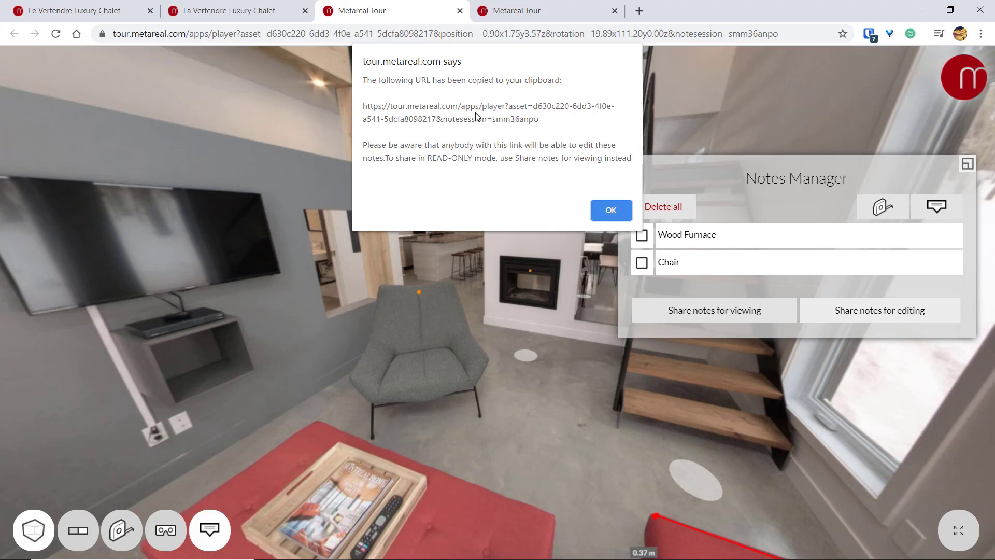
{"action": "left_click", "coordinate": [609, 209]}
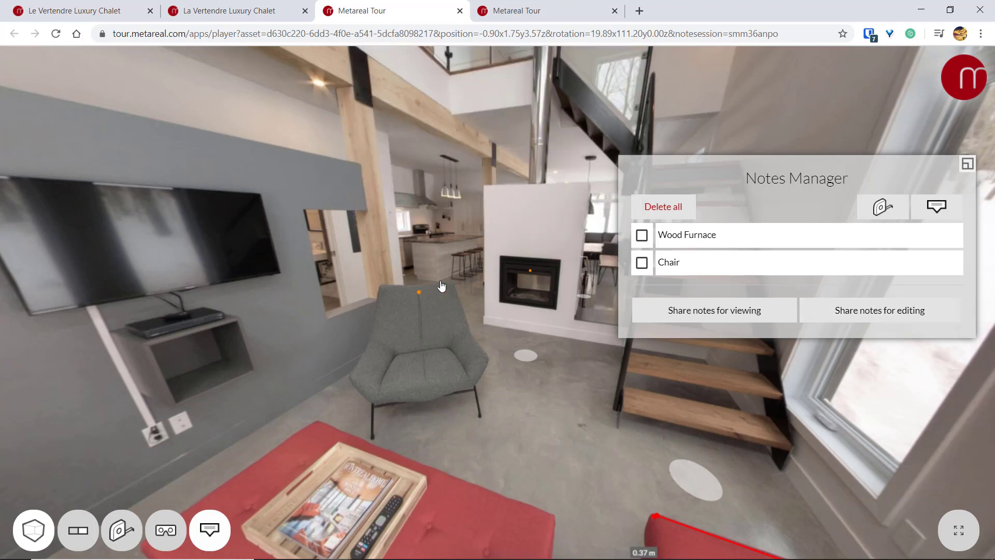
{"action": "mouse_move", "coordinate": [756, 191]}
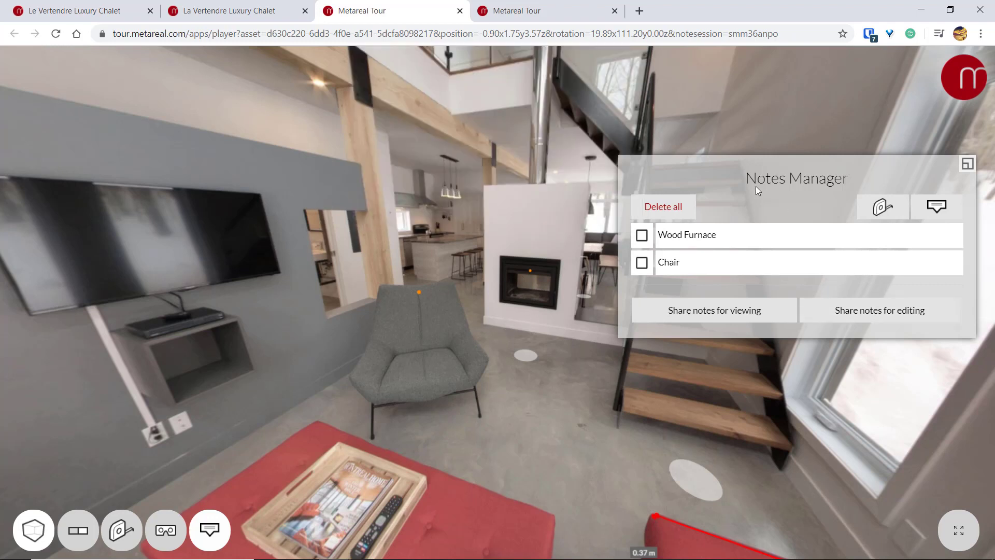
{"action": "mouse_move", "coordinate": [227, 4]}
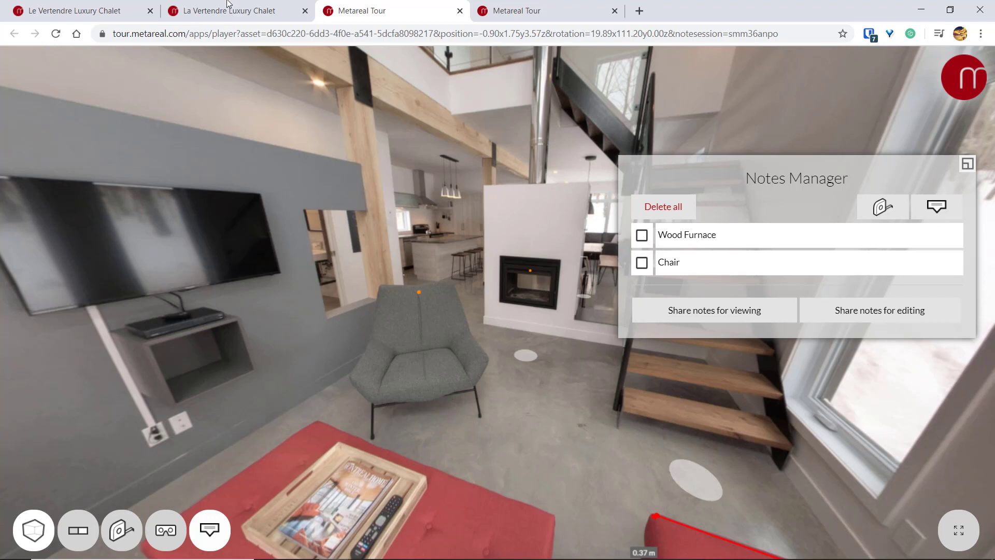
{"action": "left_click", "coordinate": [231, 11]}
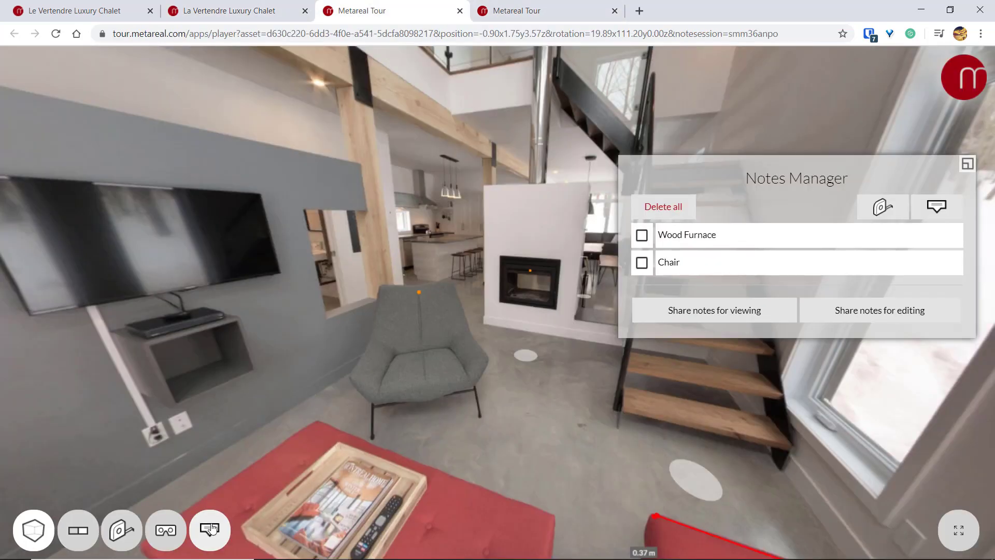
- Delete the whole note session via Notes Manager and create a new empty session
{"action": "left_click", "coordinate": [209, 529]}
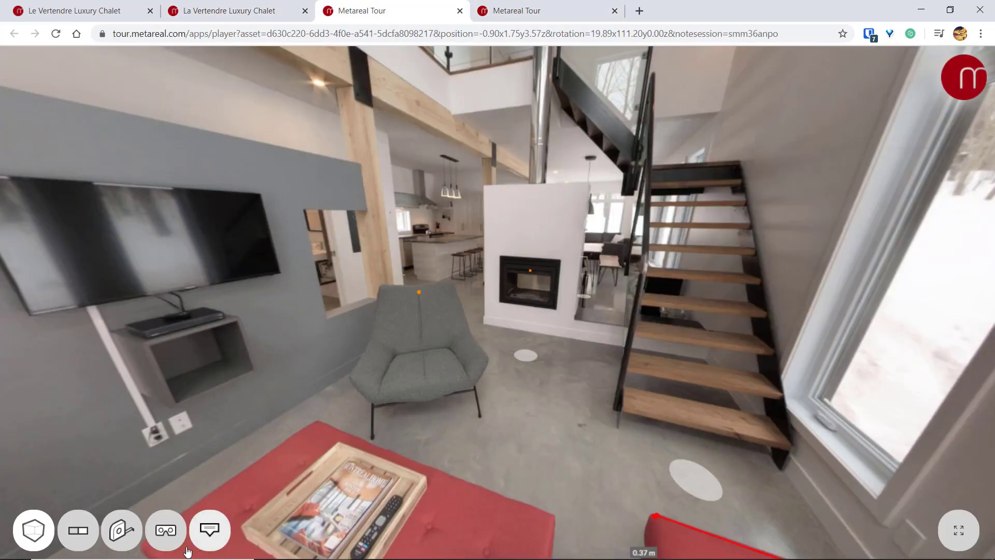
{"action": "left_click", "coordinate": [210, 530]}
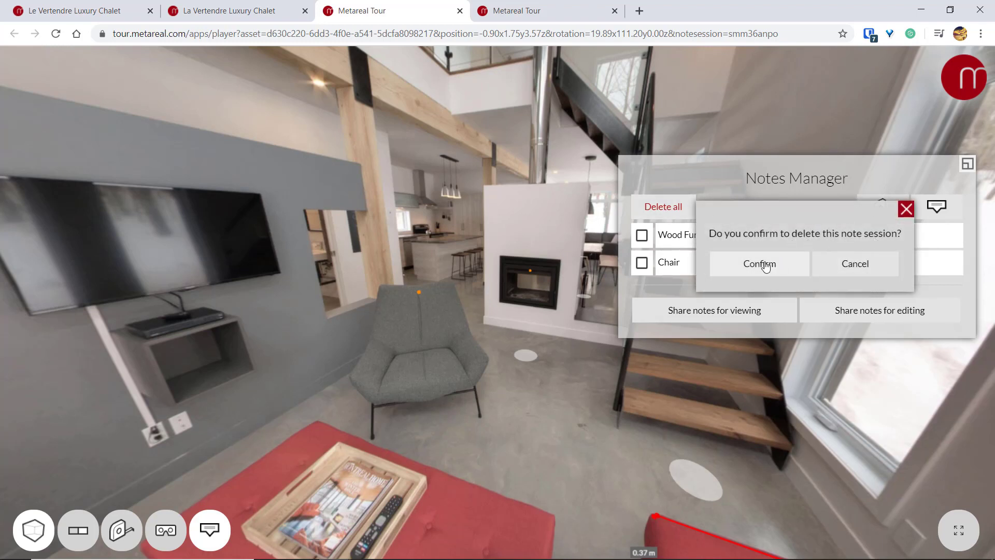
{"action": "left_click", "coordinate": [759, 263]}
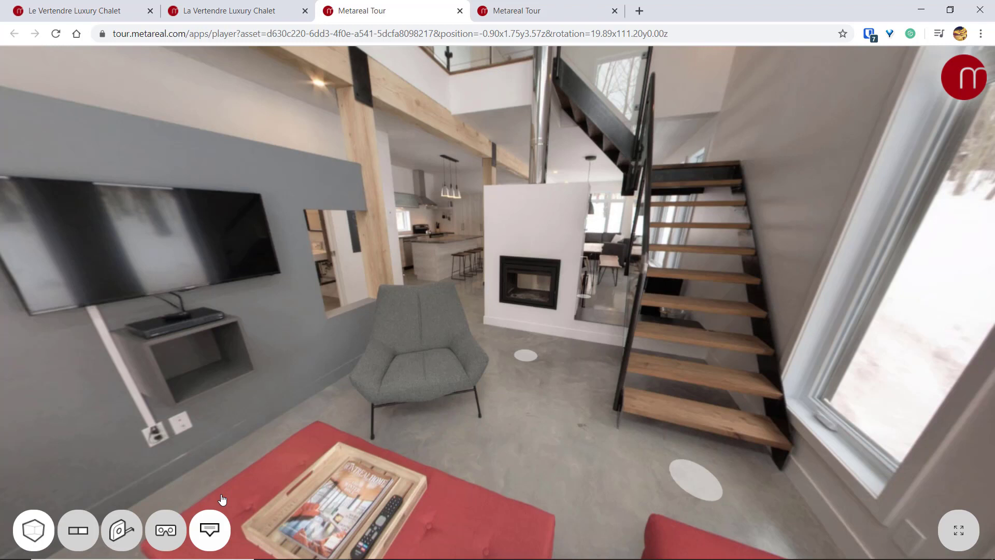
{"action": "left_click", "coordinate": [208, 531]}
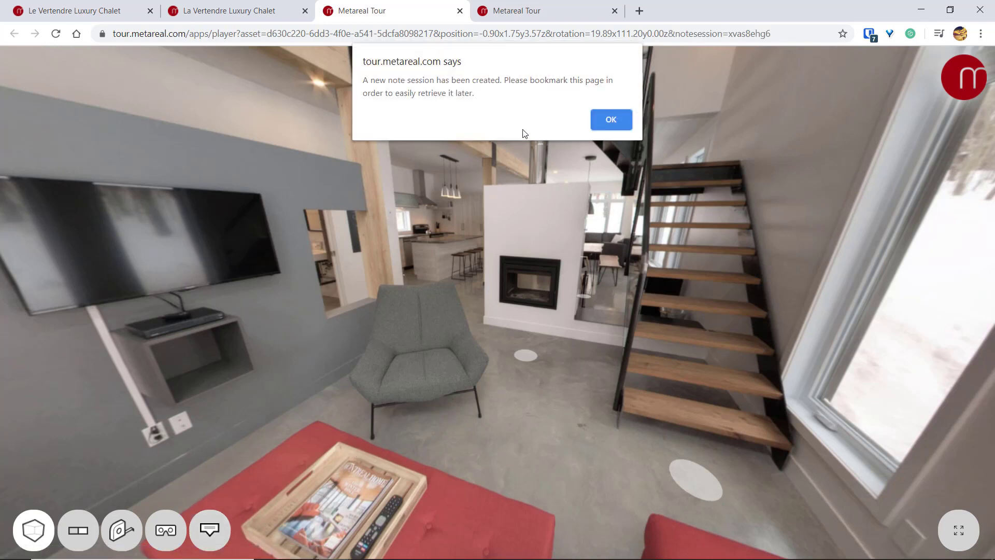
- Add a note named DVD on the player under the TV, then view the 3D model overview
{"action": "left_click", "coordinate": [609, 119]}
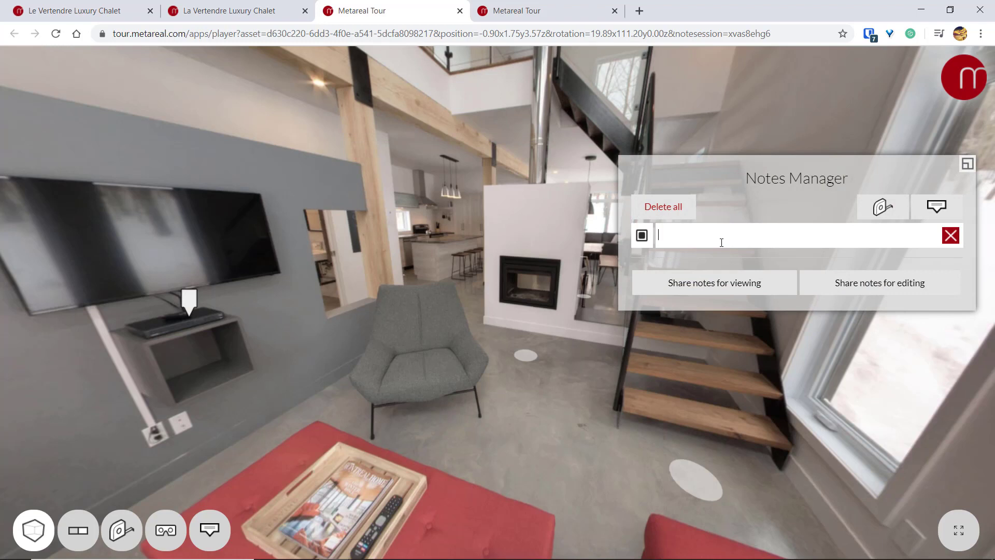
{"action": "type", "text": "DVD"}
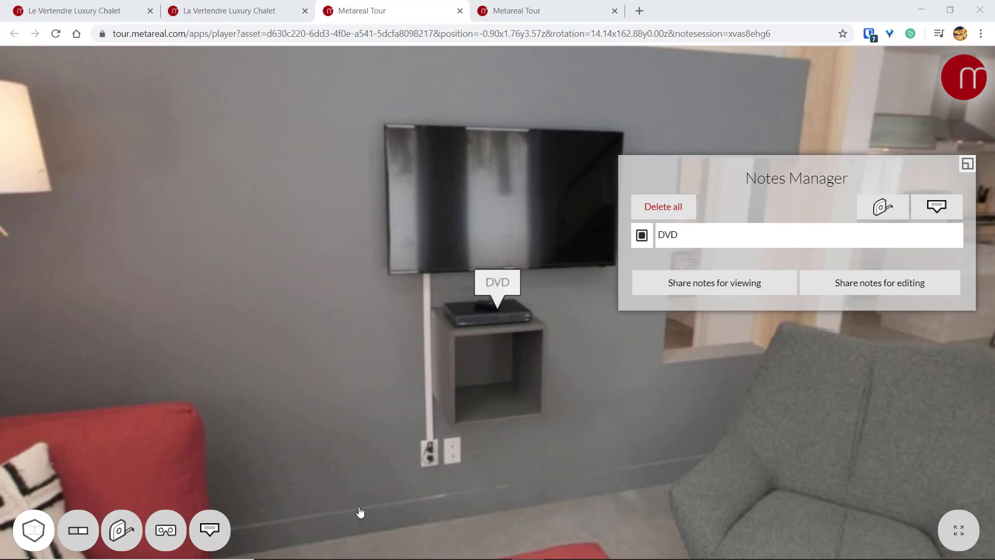
{"action": "mouse_move", "coordinate": [32, 529]}
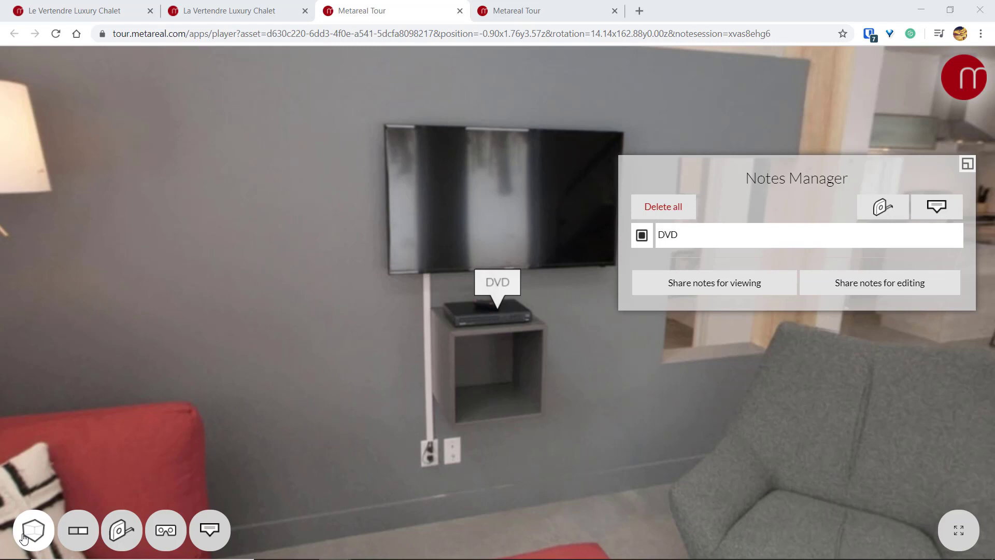
{"action": "left_click", "coordinate": [32, 530]}
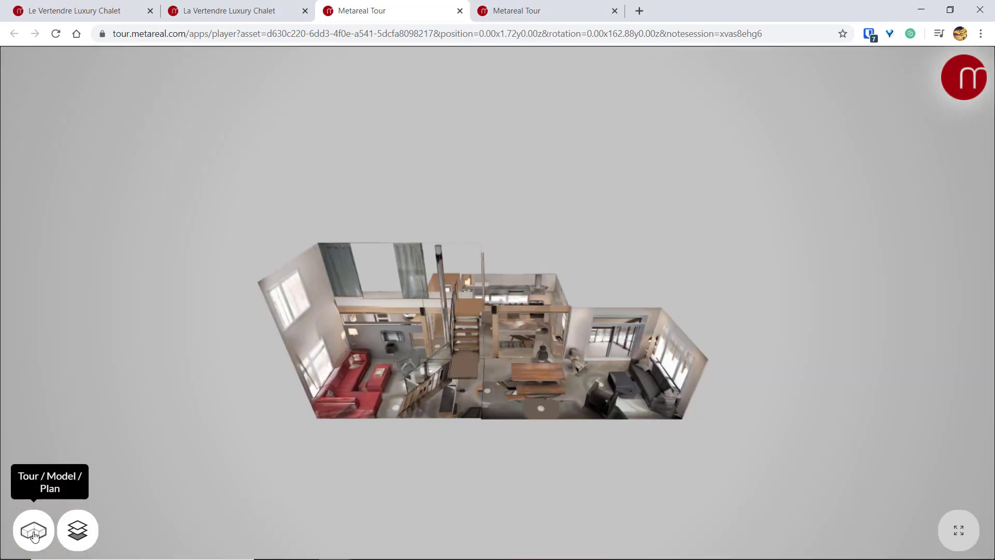